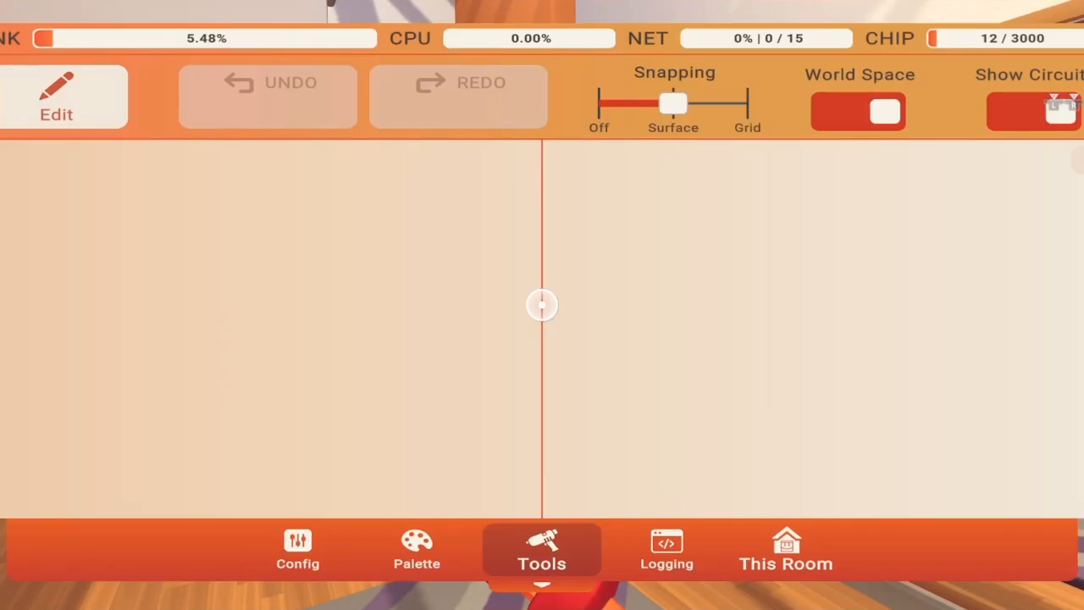
Step: Search the chip palette for 'Event' to spawn the Event Definition, Receiver and Sender chips
left_click(416, 549)
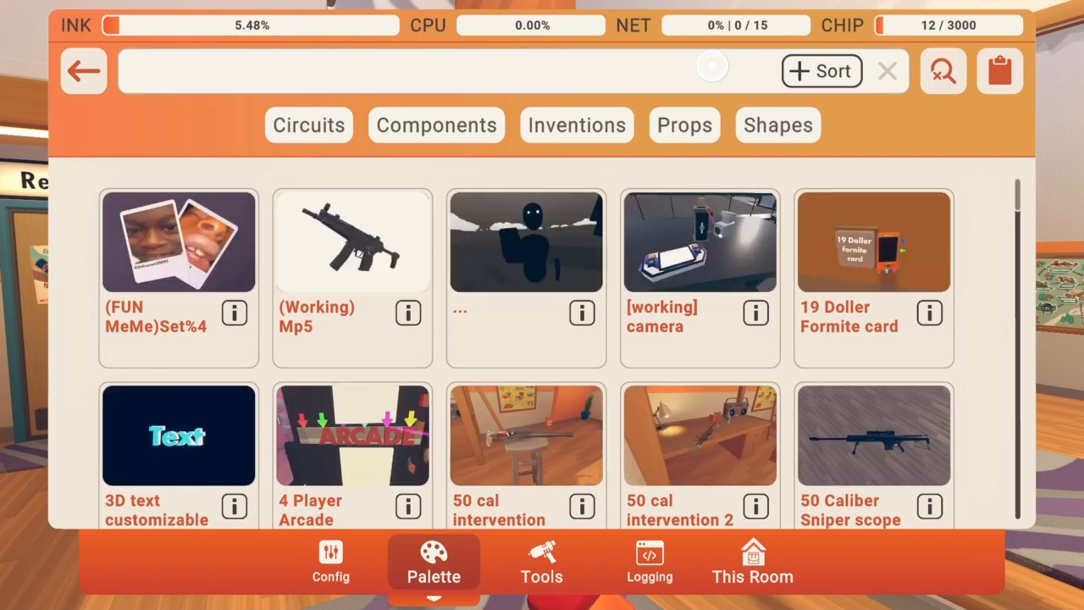
left_click(339, 71)
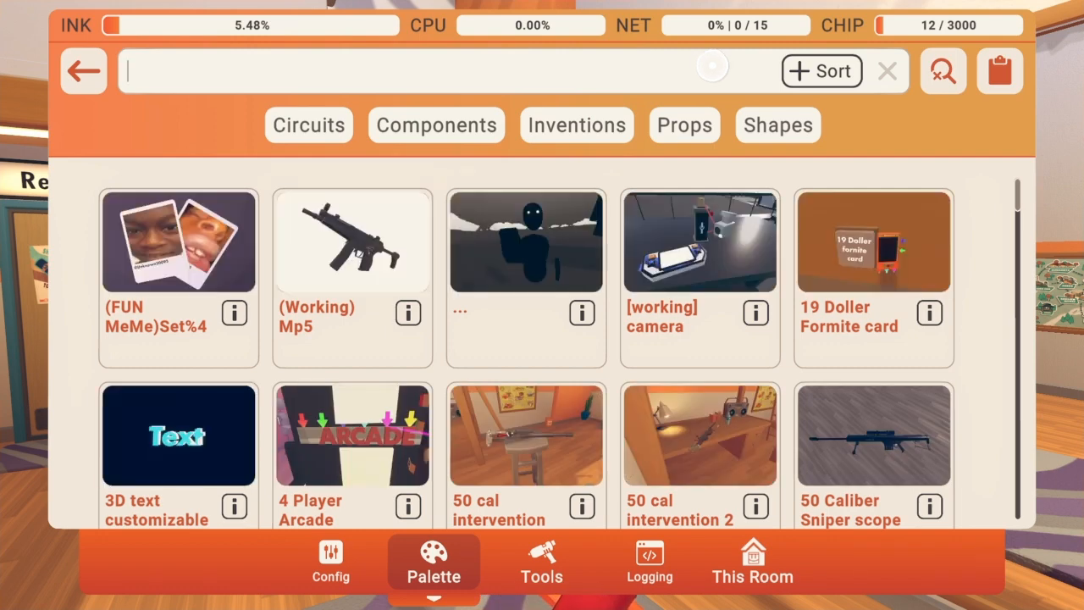
type("Event")
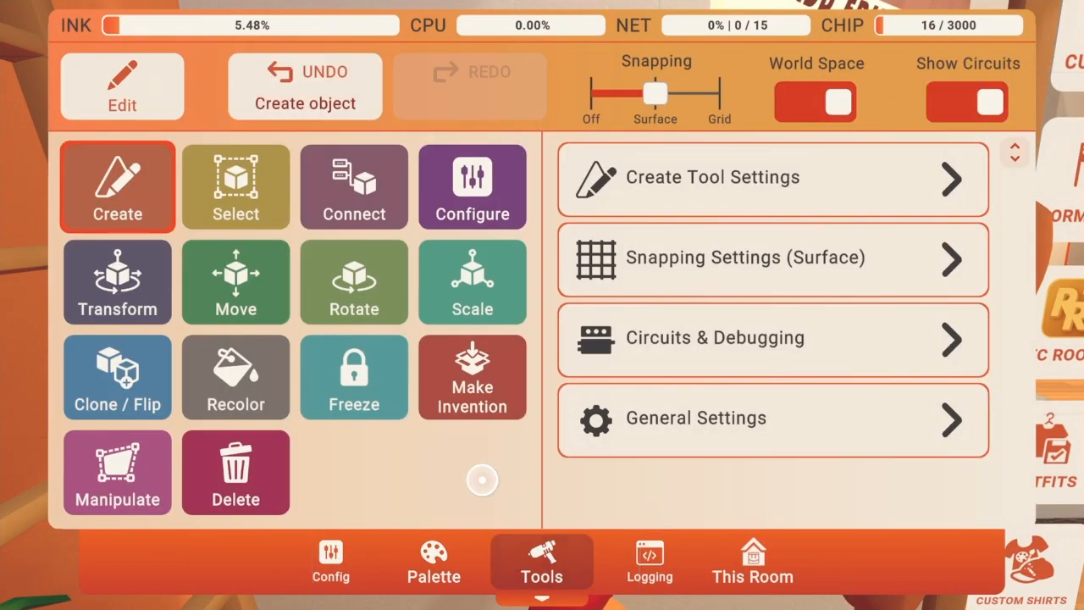
mouse_move(403, 402)
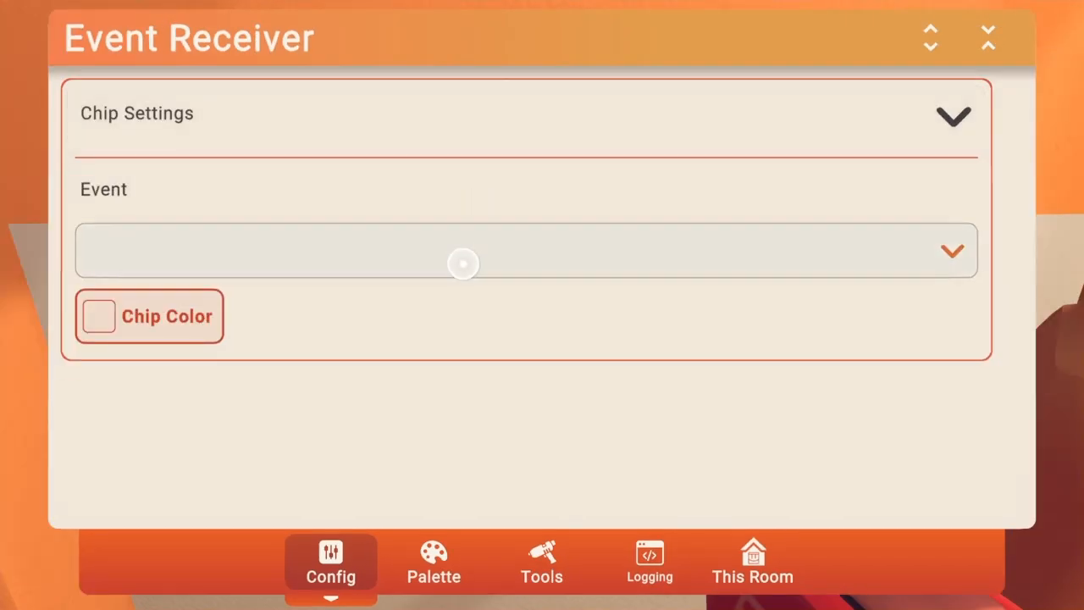
Step: Set an Event Receiver chip's event to Player Joined and close its Config panel
left_click(464, 250)
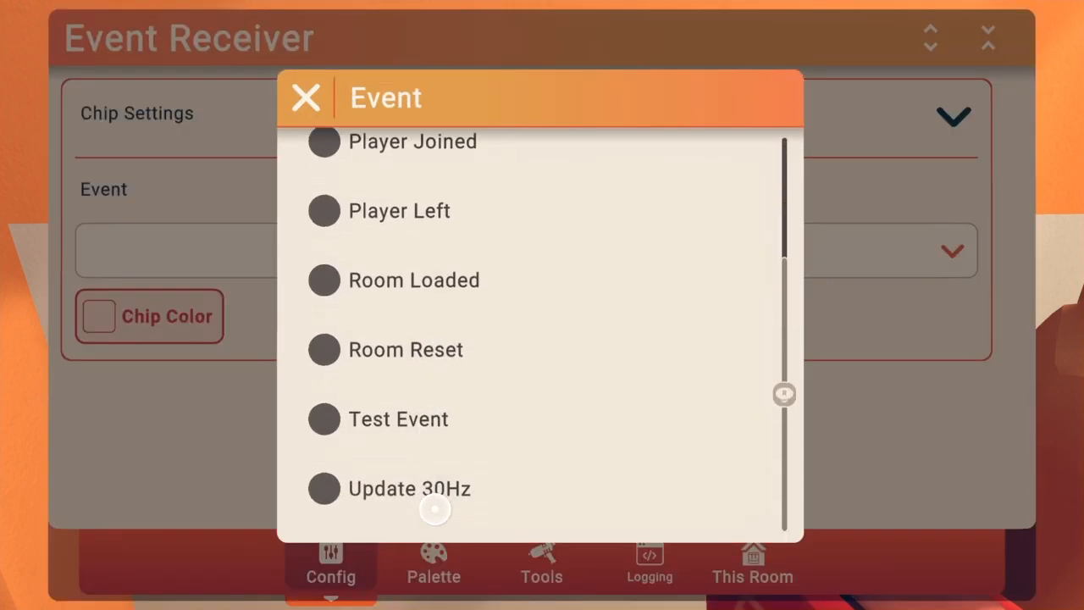
left_click(413, 141)
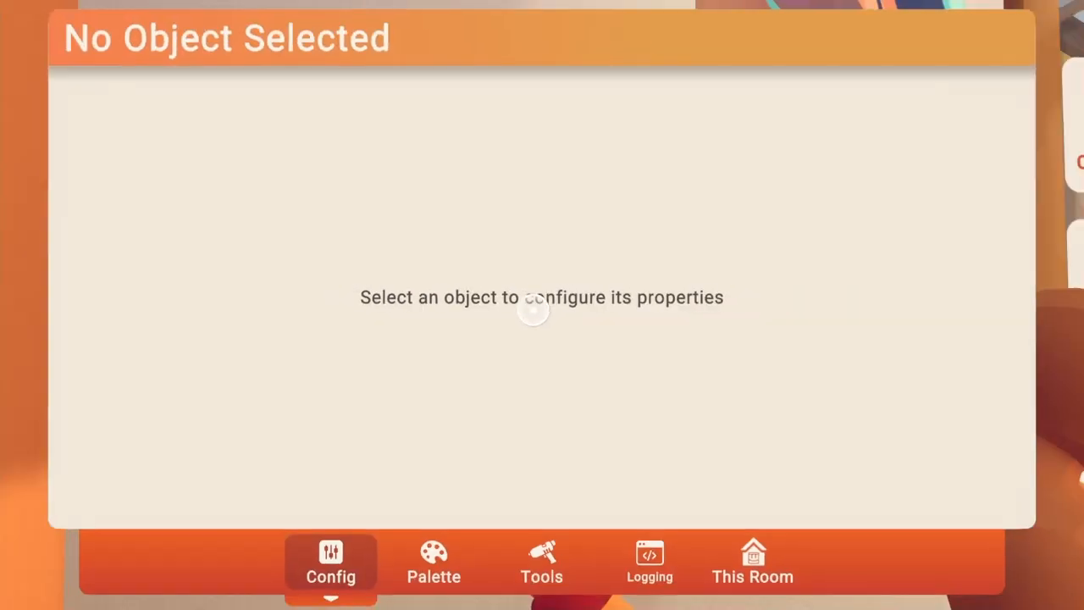
left_click(541, 563)
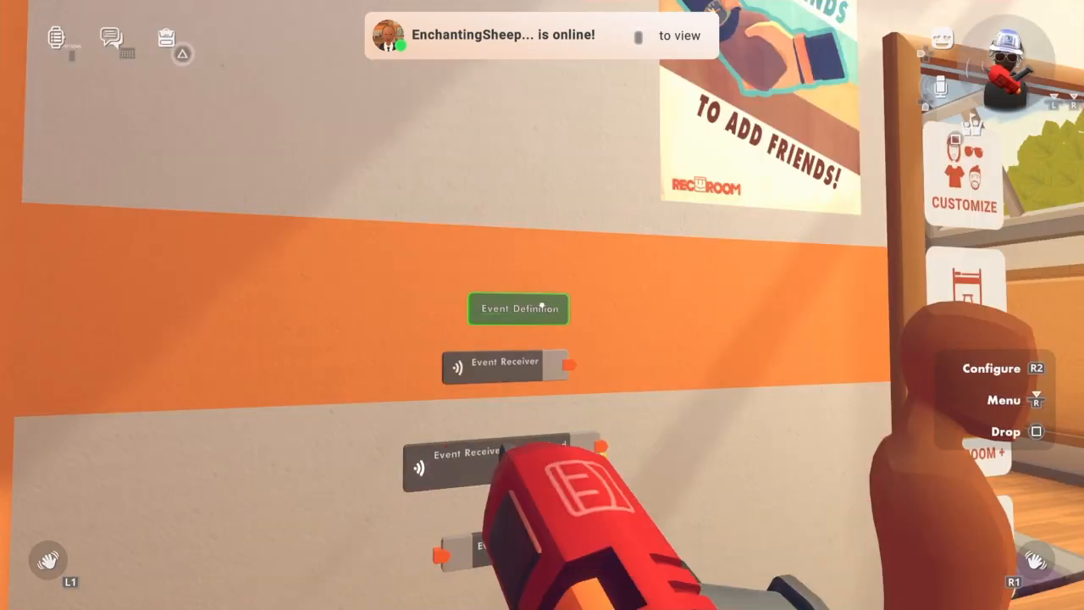
Step: Give the Event Definition chip the new name 'Join' through Change Chip Name
left_click(518, 308)
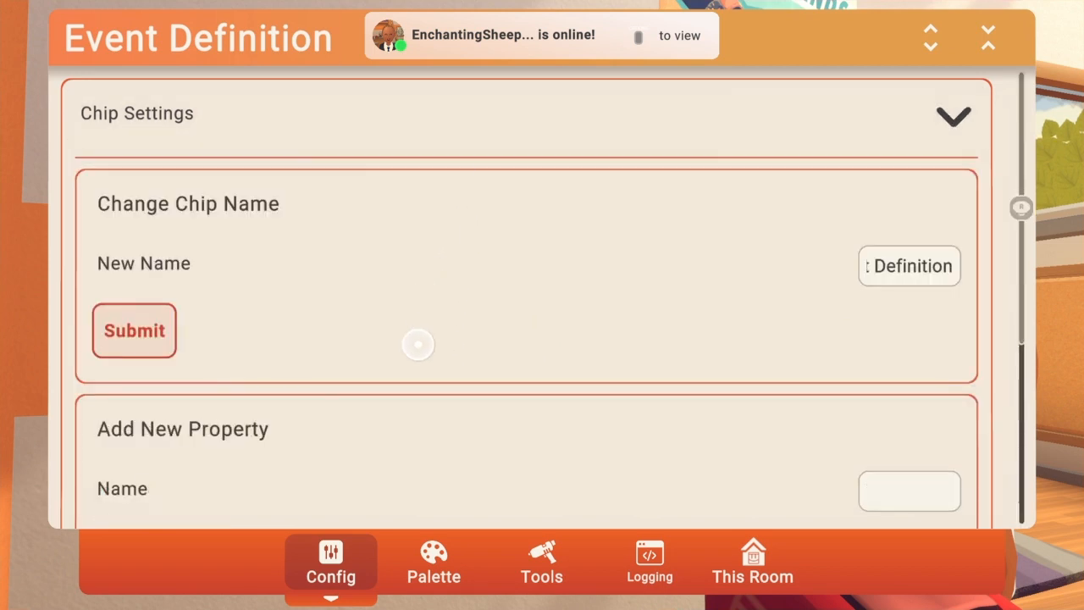
left_click(909, 265)
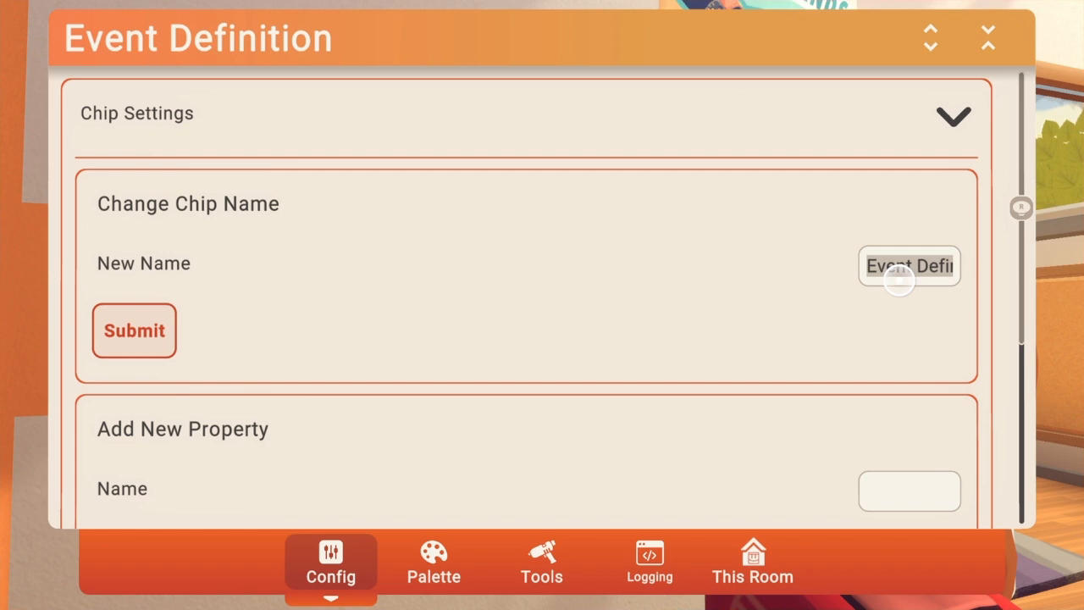
left_click(909, 266)
type("Join")
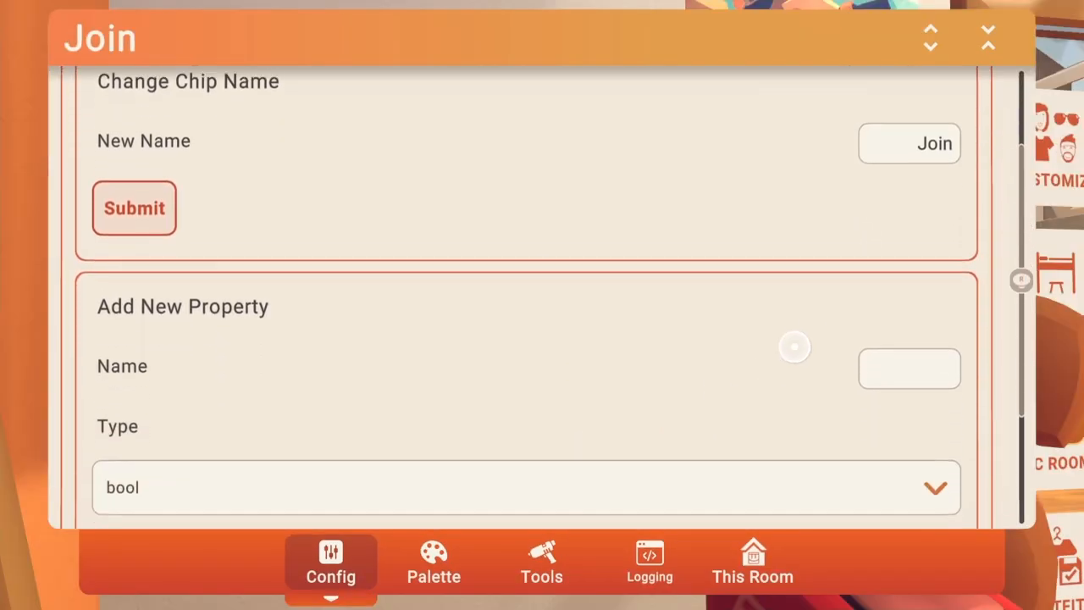
scroll("down", 3)
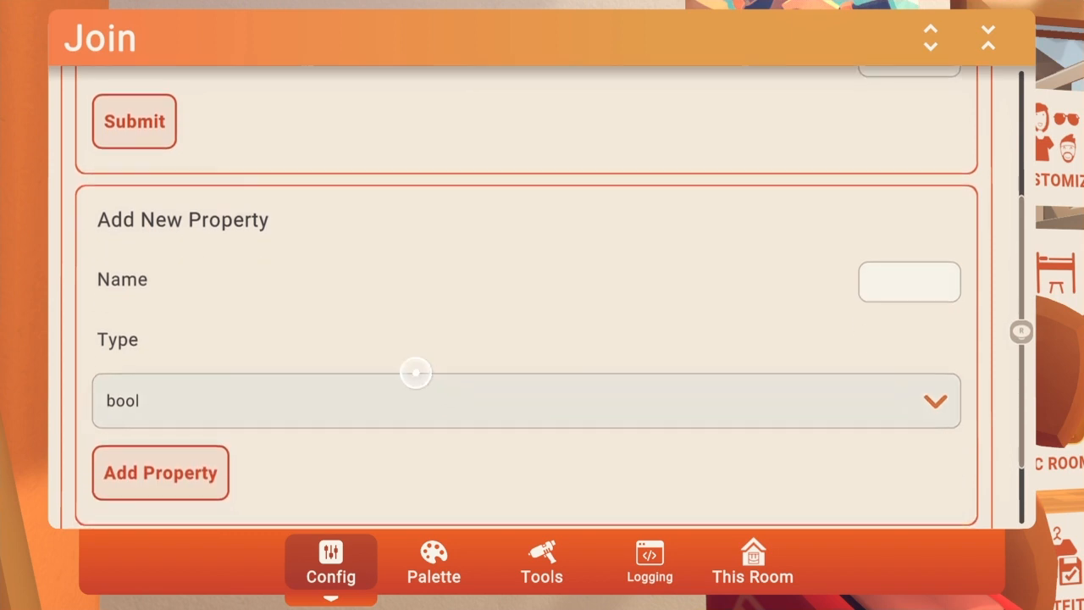
scroll("down", 3)
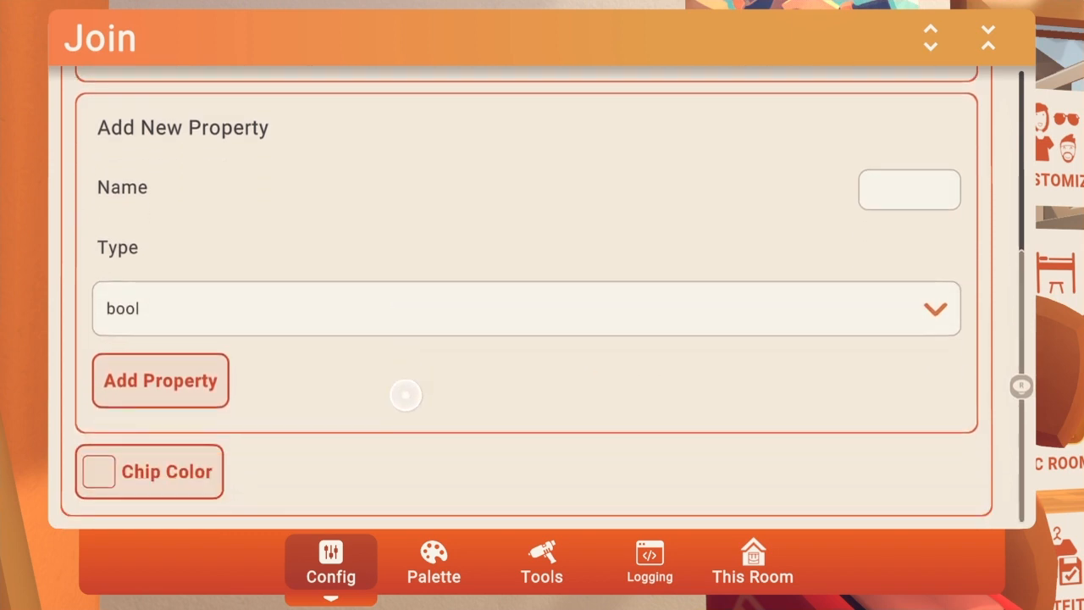
left_click(542, 563)
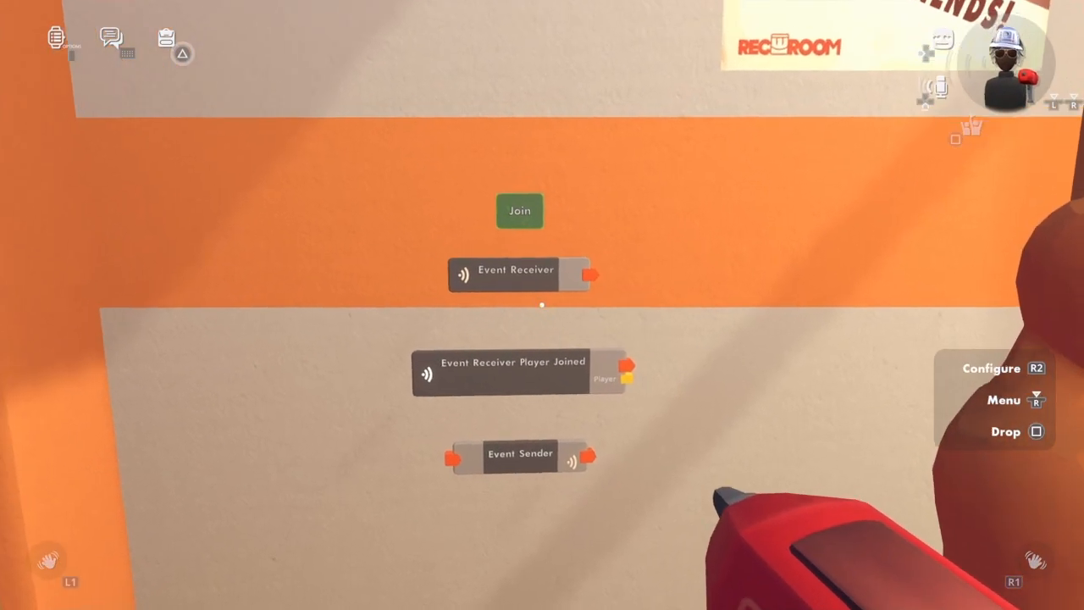
Step: Point a receiver and the Event Sender at the Join event, with the sender targeting Local
left_click(991, 369)
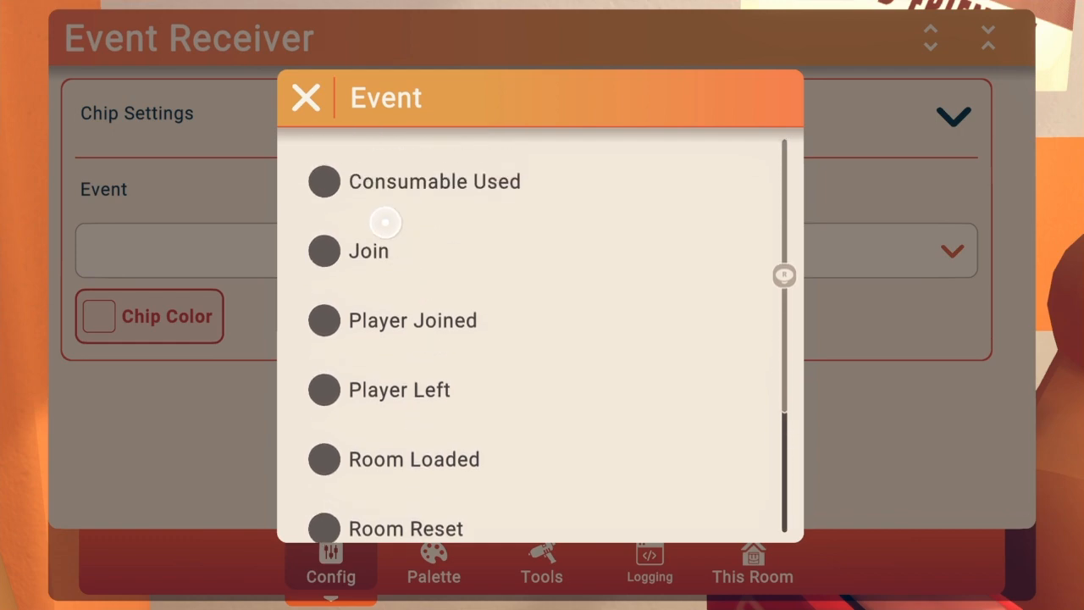
left_click(369, 251)
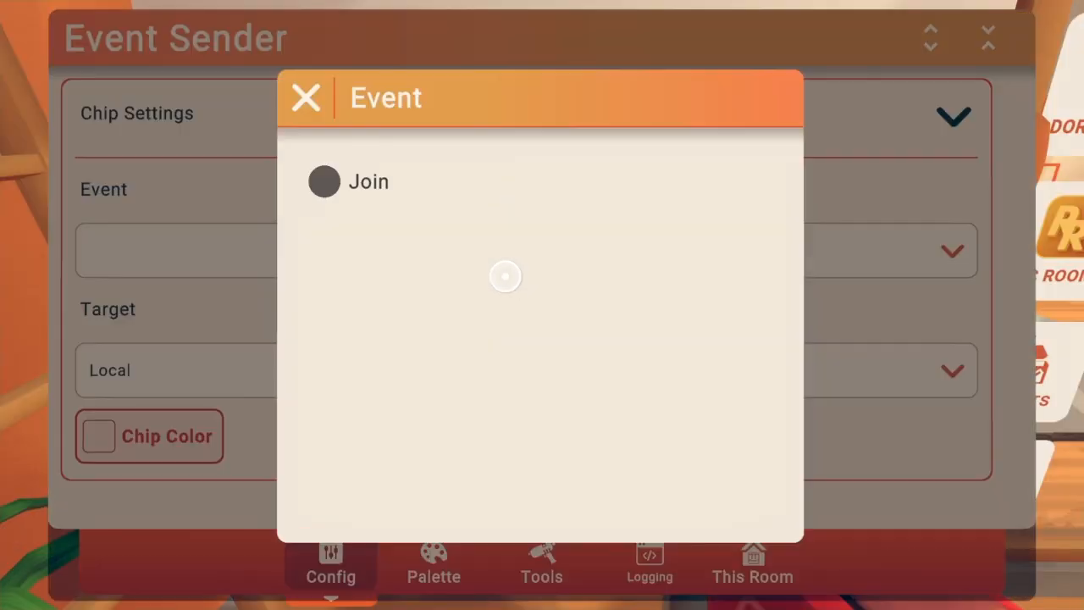
left_click(368, 182)
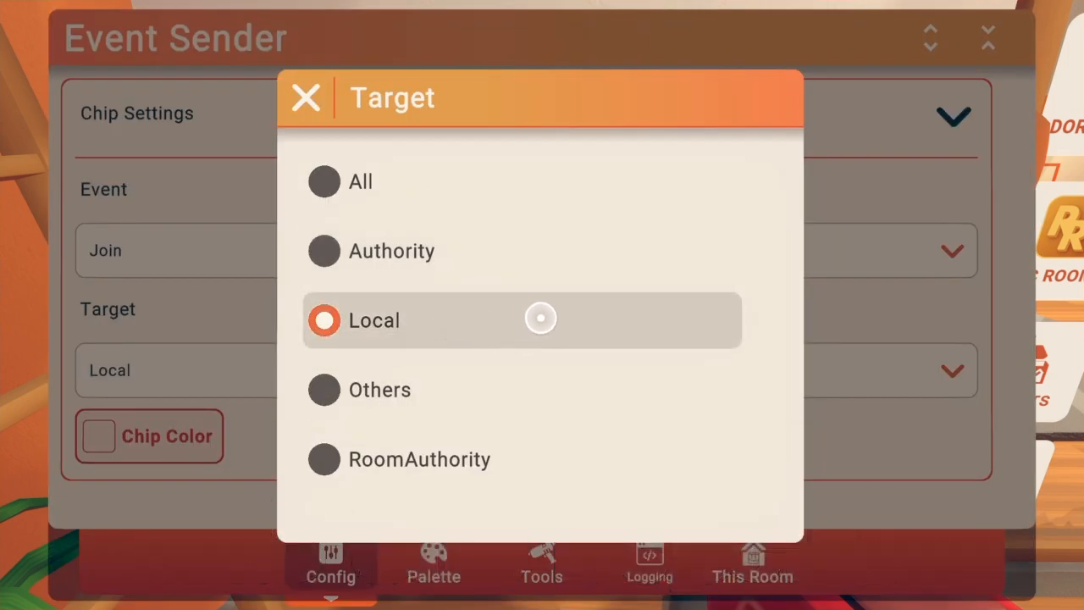
mouse_move(388, 181)
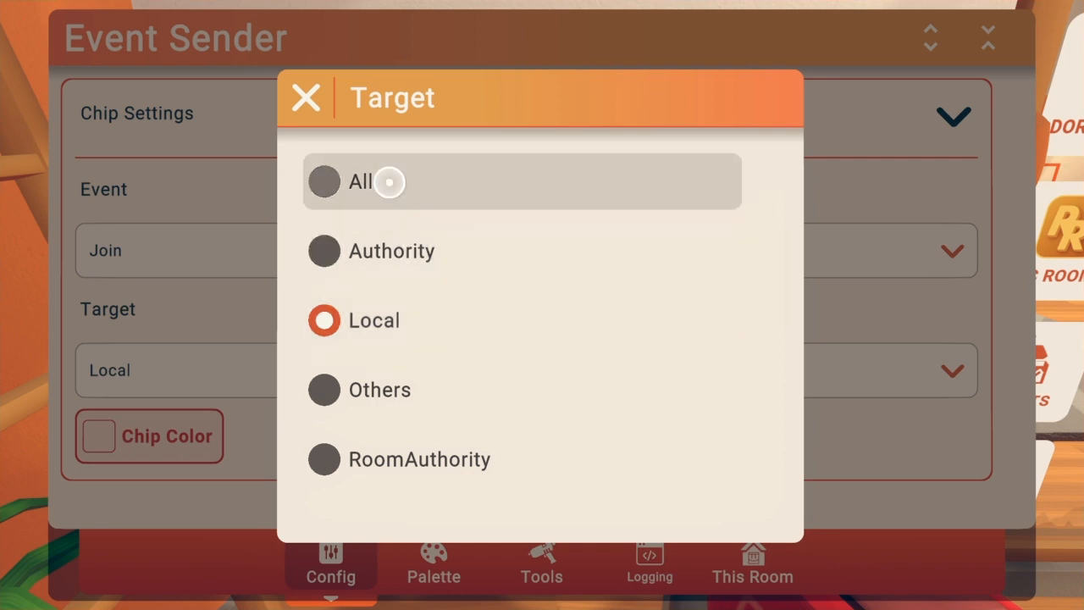
mouse_move(486, 155)
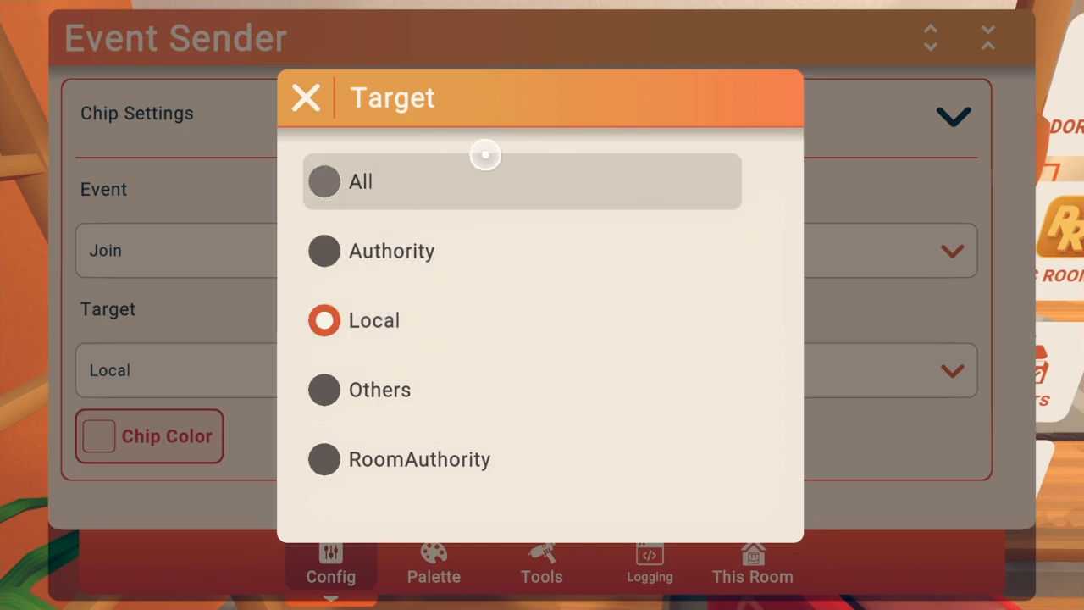
left_click(305, 98)
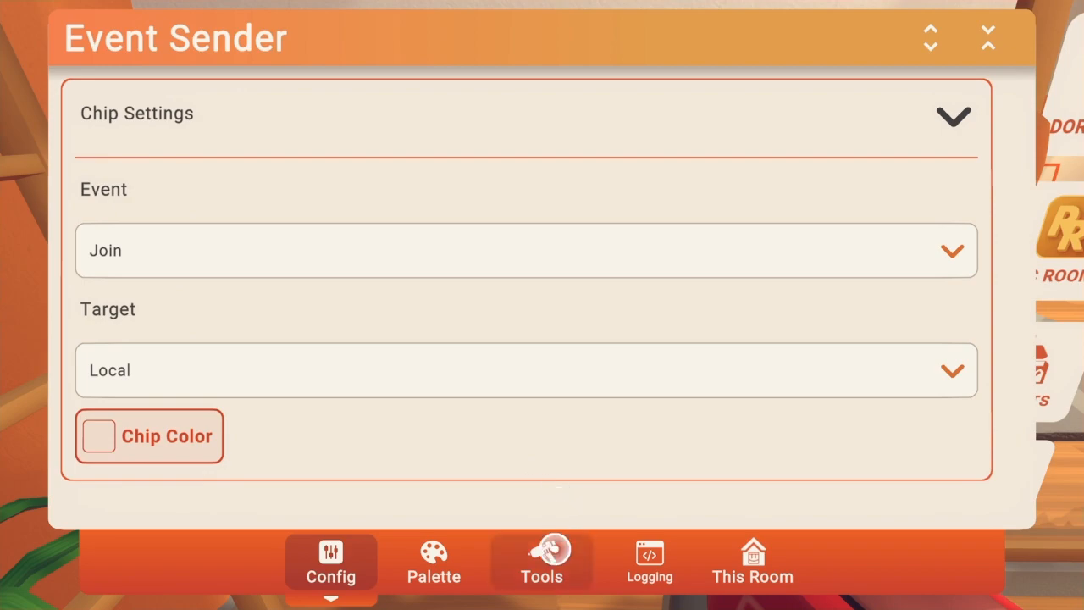
left_click(541, 563)
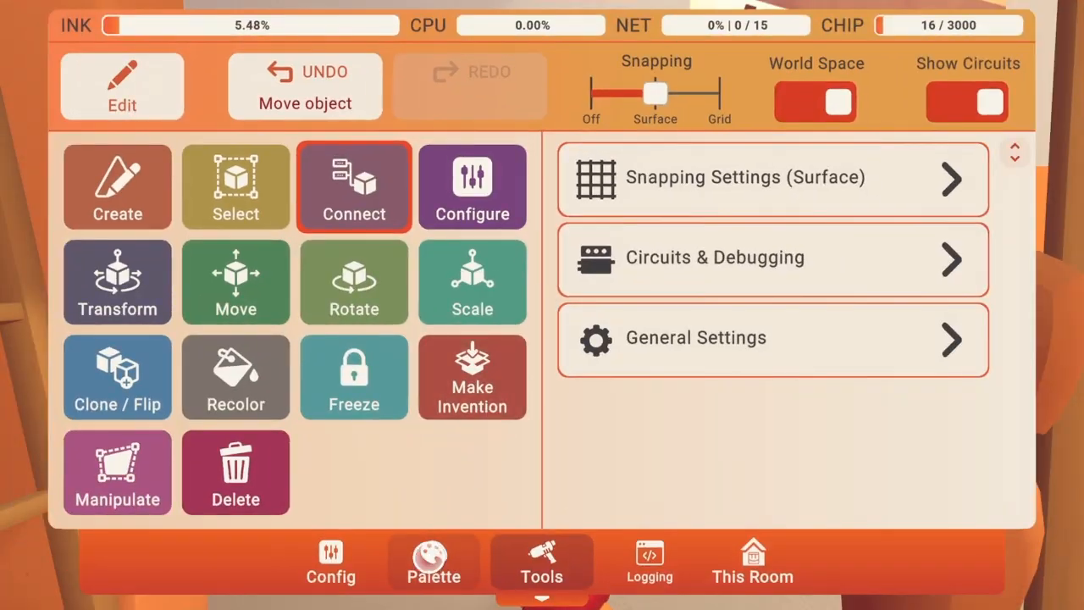
Step: Restore the torn-off palette and search for the String Format chip using 'To string'
left_click(434, 563)
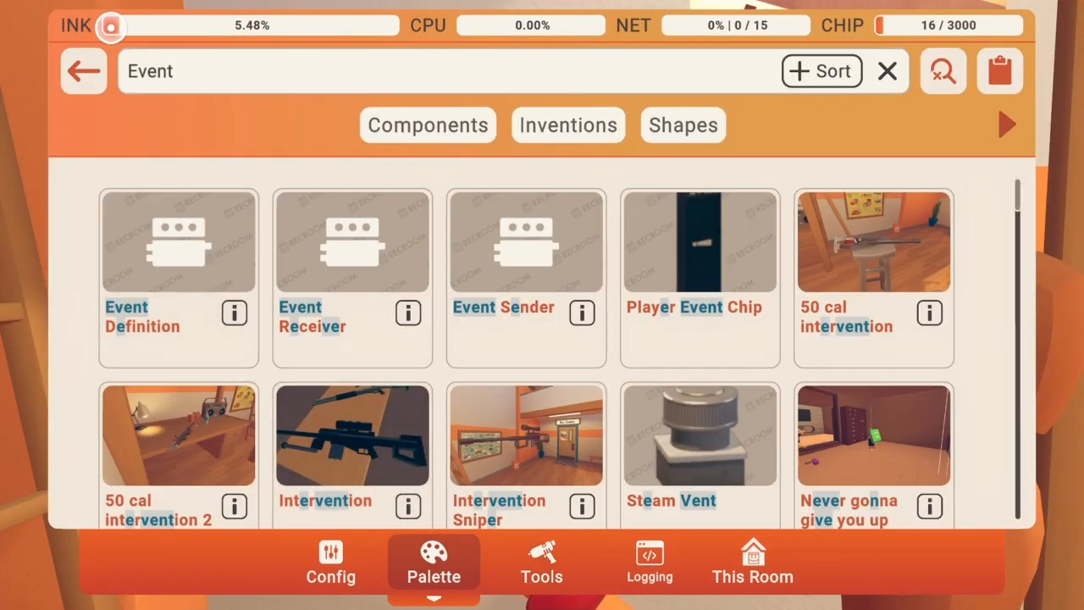
left_click(888, 70)
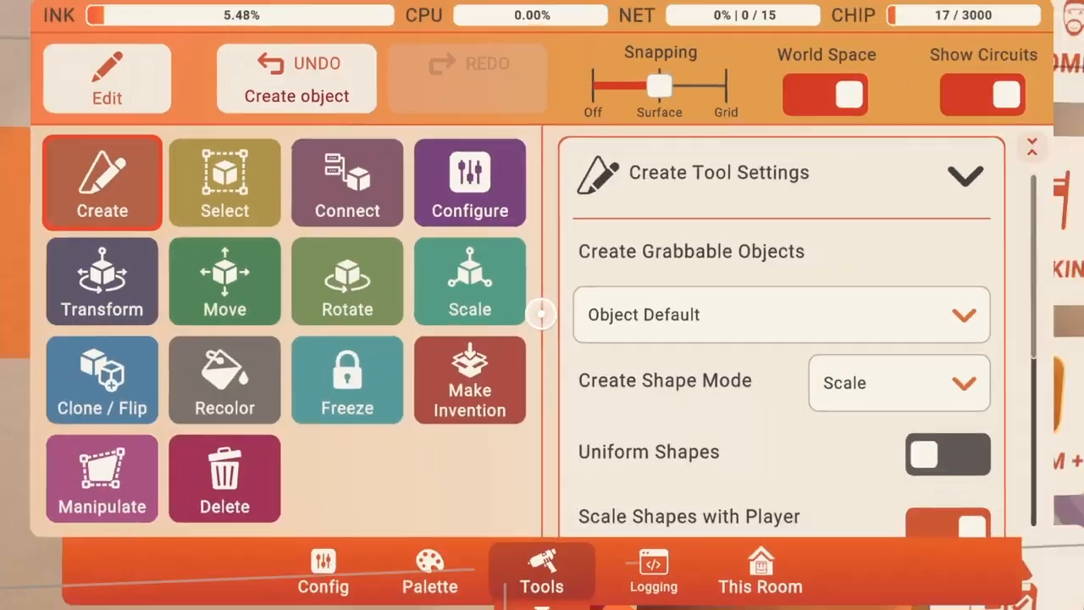
left_click(430, 571)
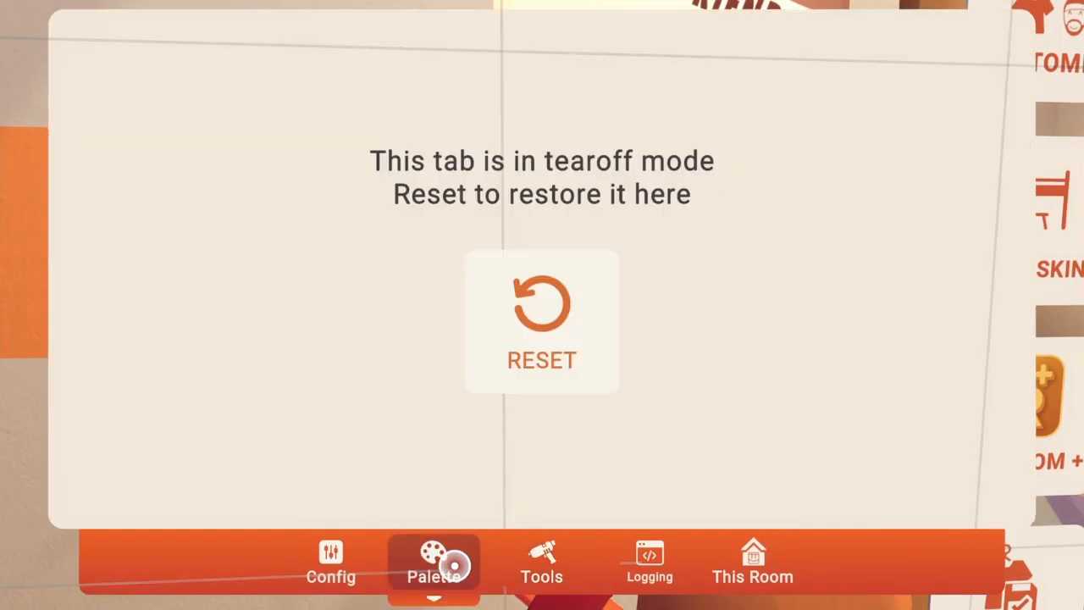
left_click(541, 322)
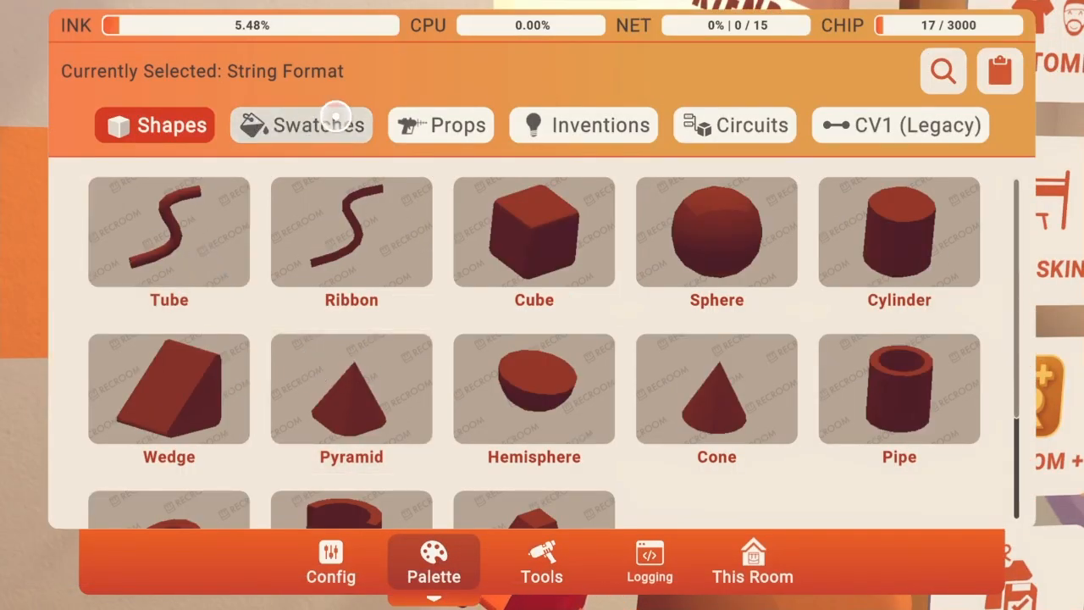
left_click(942, 70)
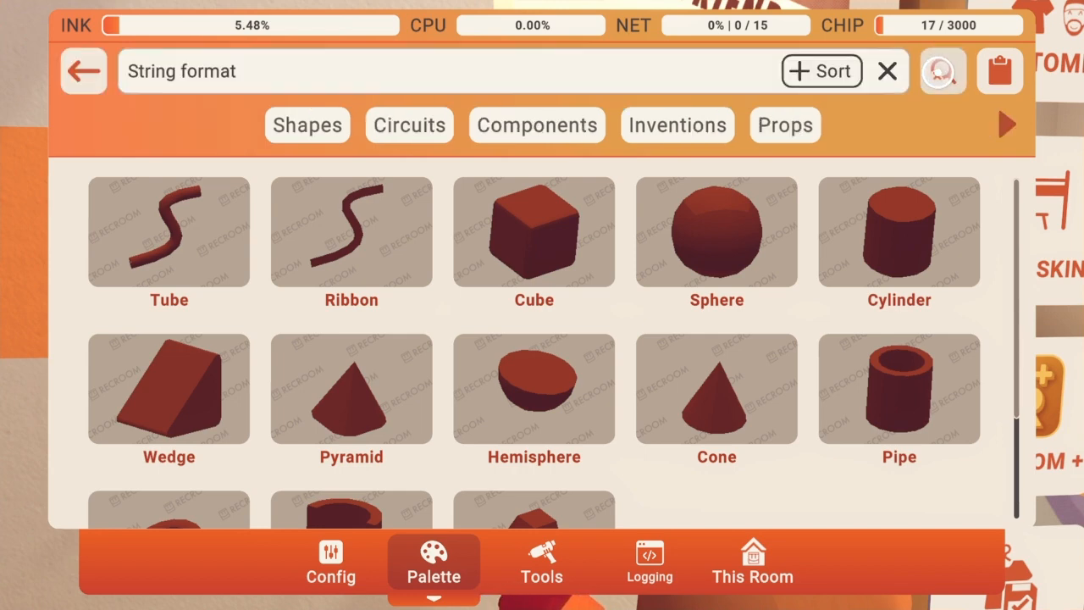
left_click(943, 71)
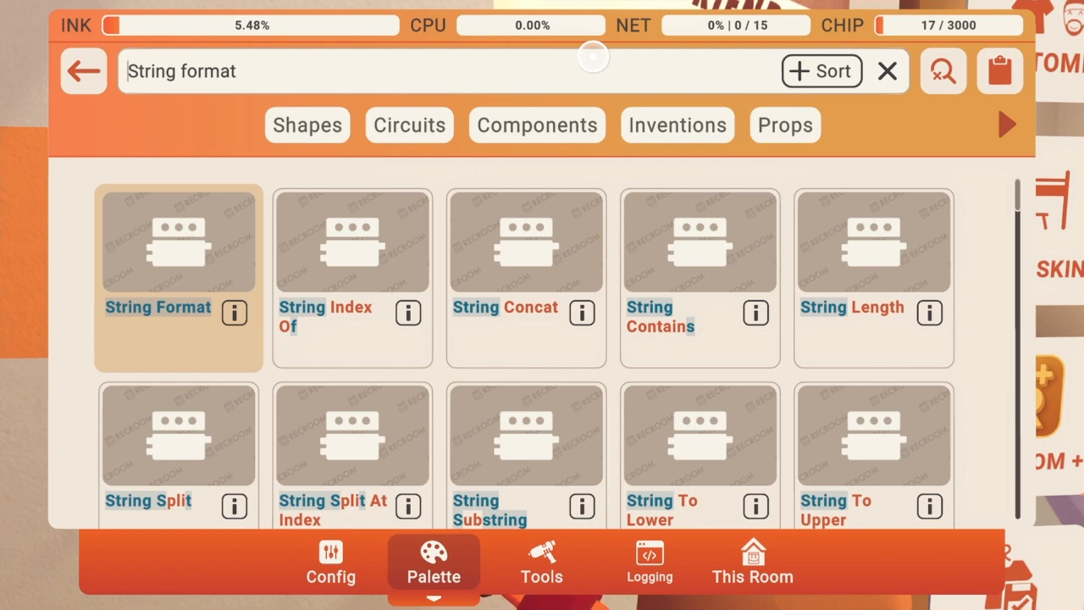
type("To string")
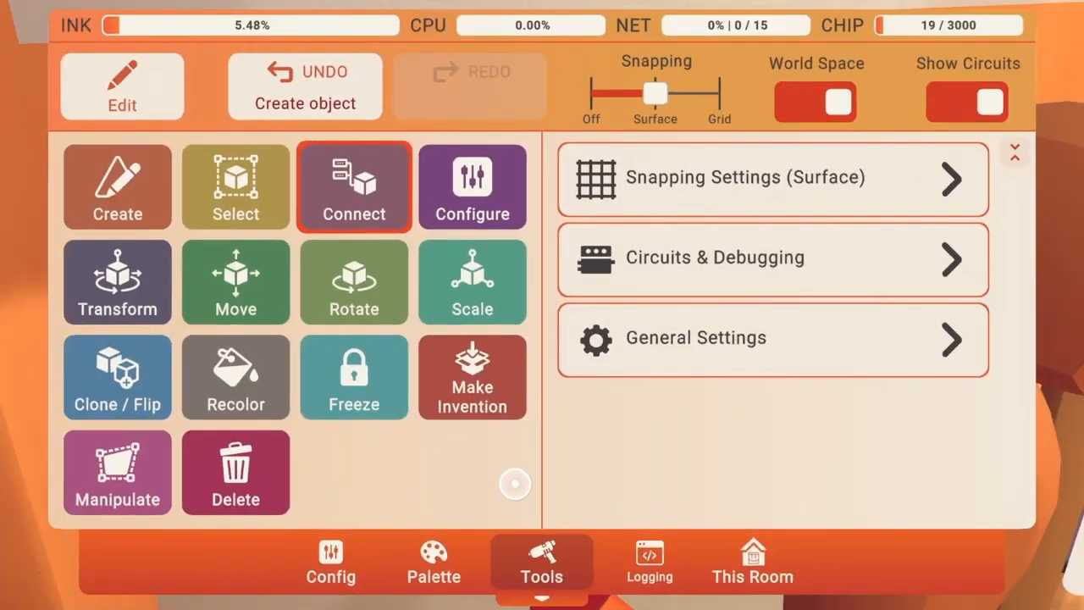
Step: Return to the 'To string' search results and open the String Format chip's Format value
left_click(433, 563)
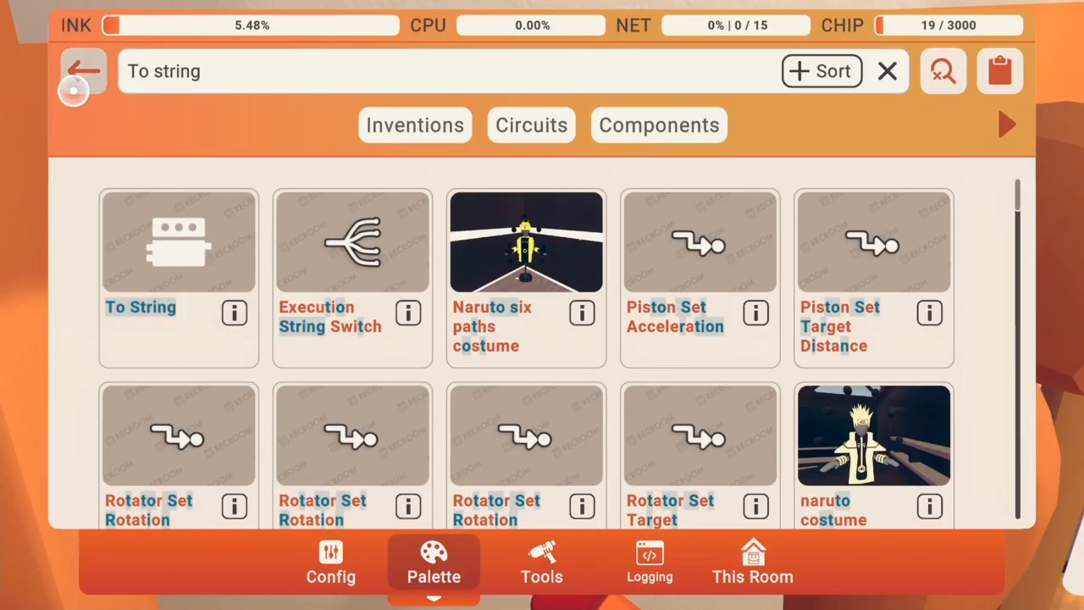
left_click(888, 71)
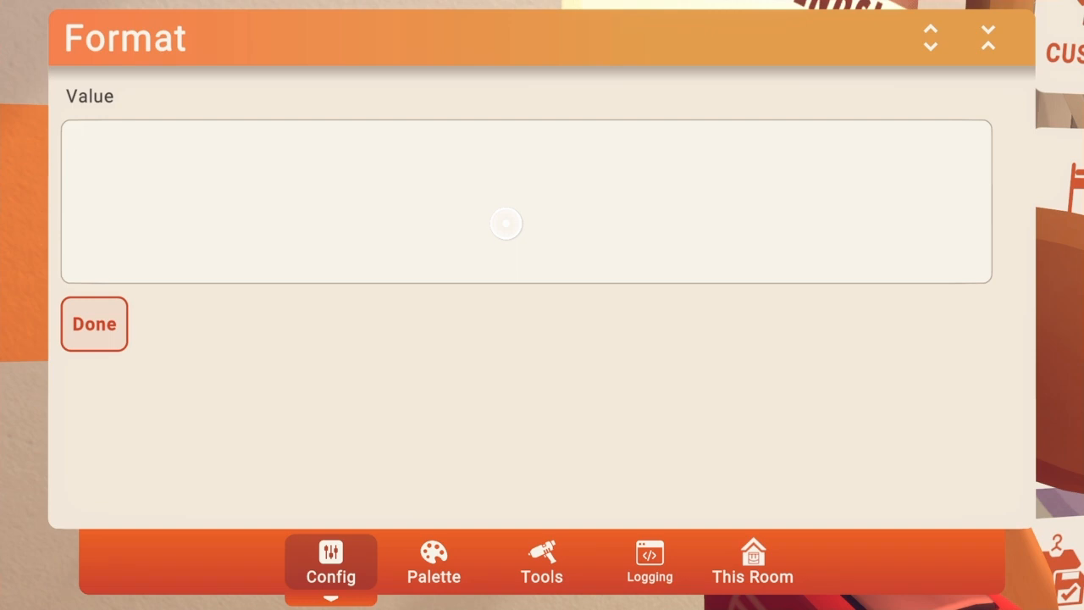
Step: Enter 'Hello {0}' as the String Format chip's Format value and confirm with Done
left_click(526, 201)
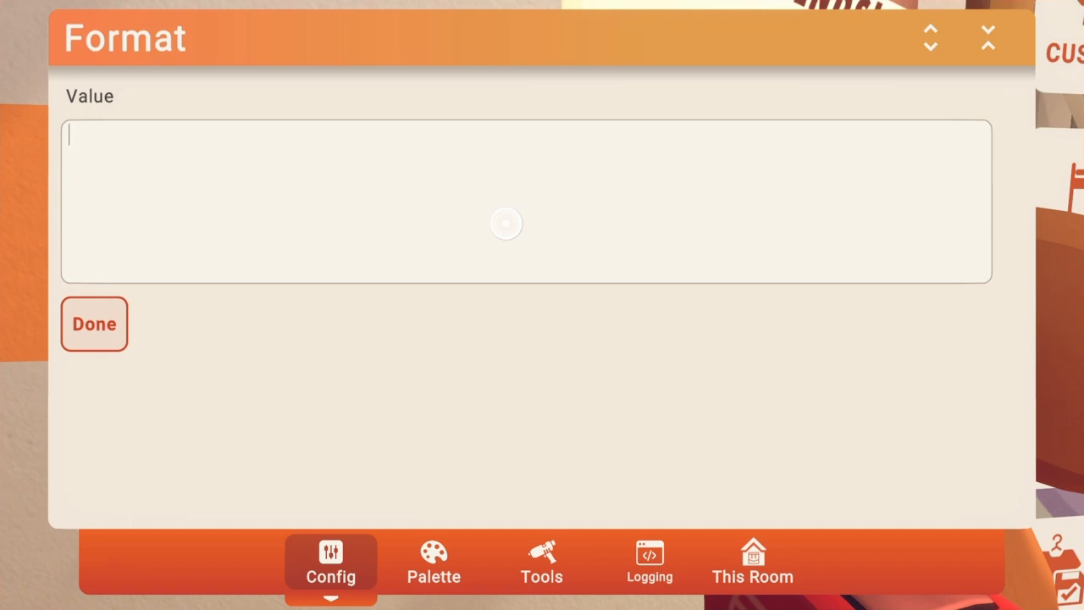
type("{0}")
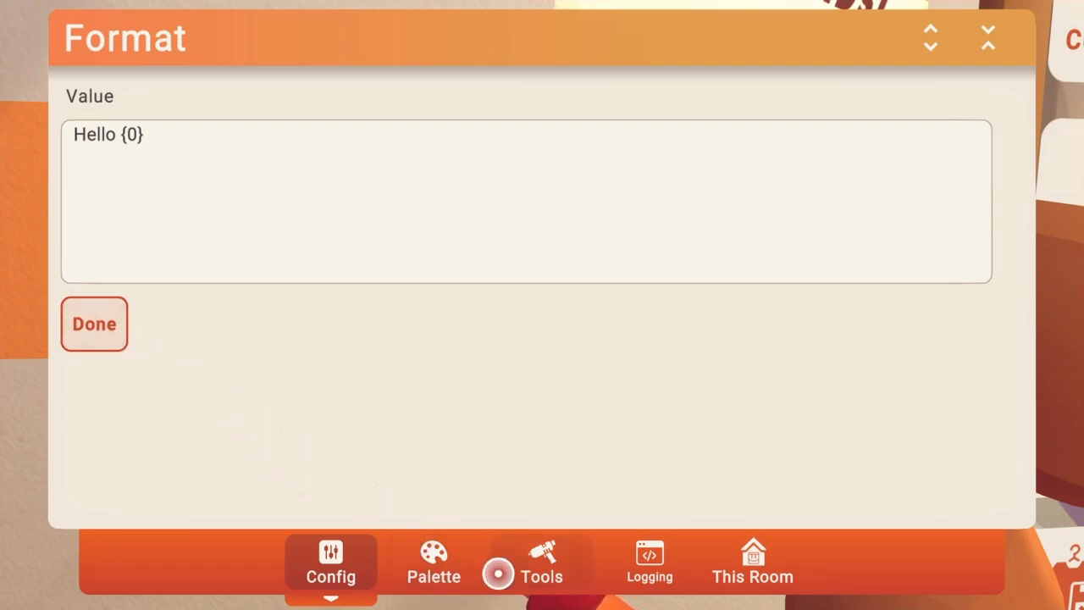
left_click(94, 323)
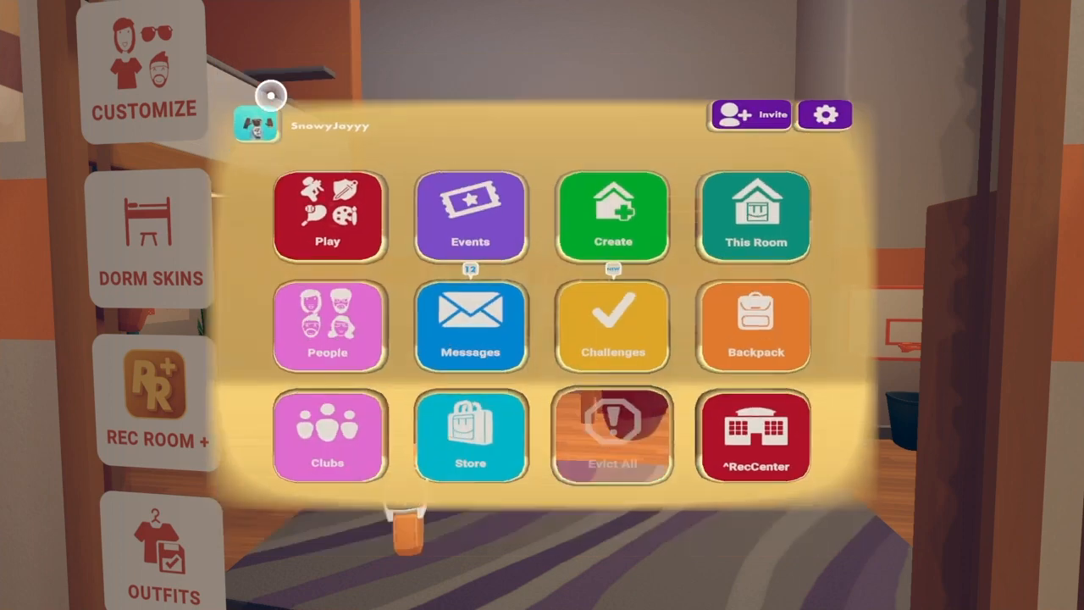
Step: Save the dorm room from This Room's Save Room dialog
left_click(753, 216)
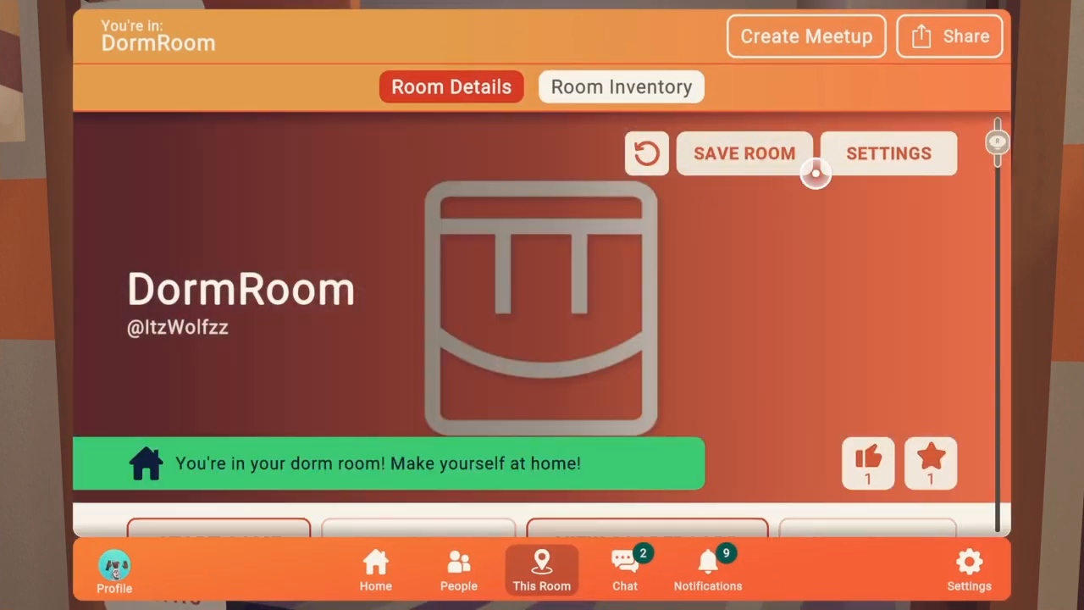
left_click(743, 153)
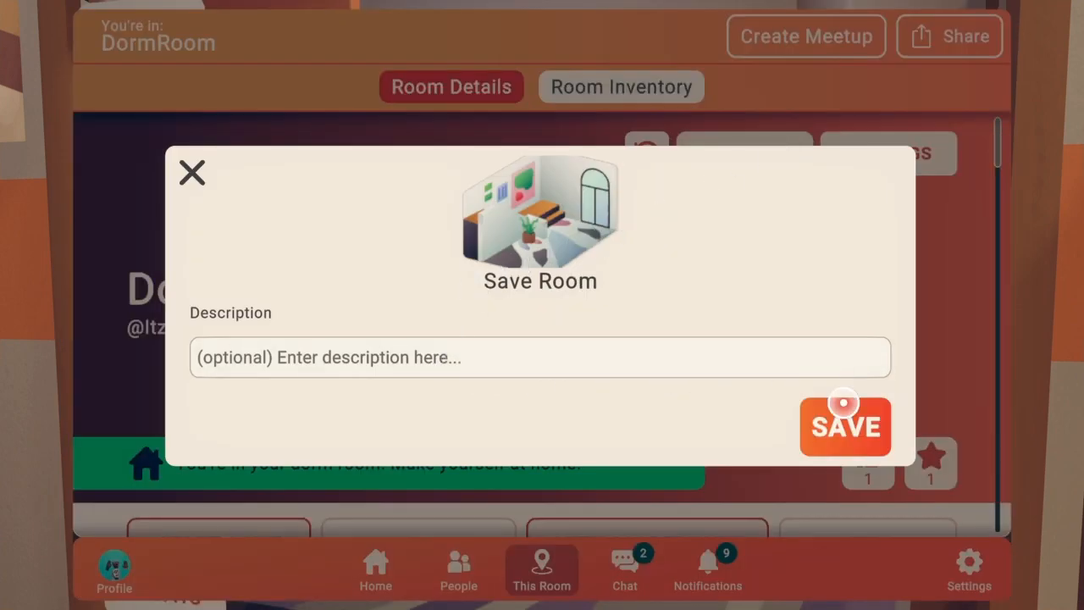
left_click(845, 426)
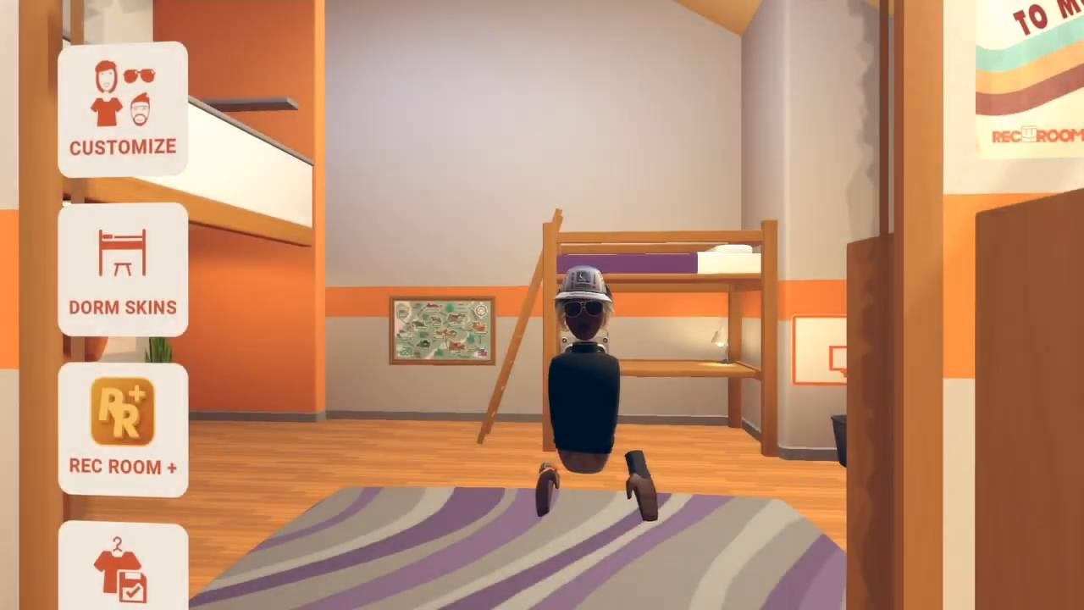